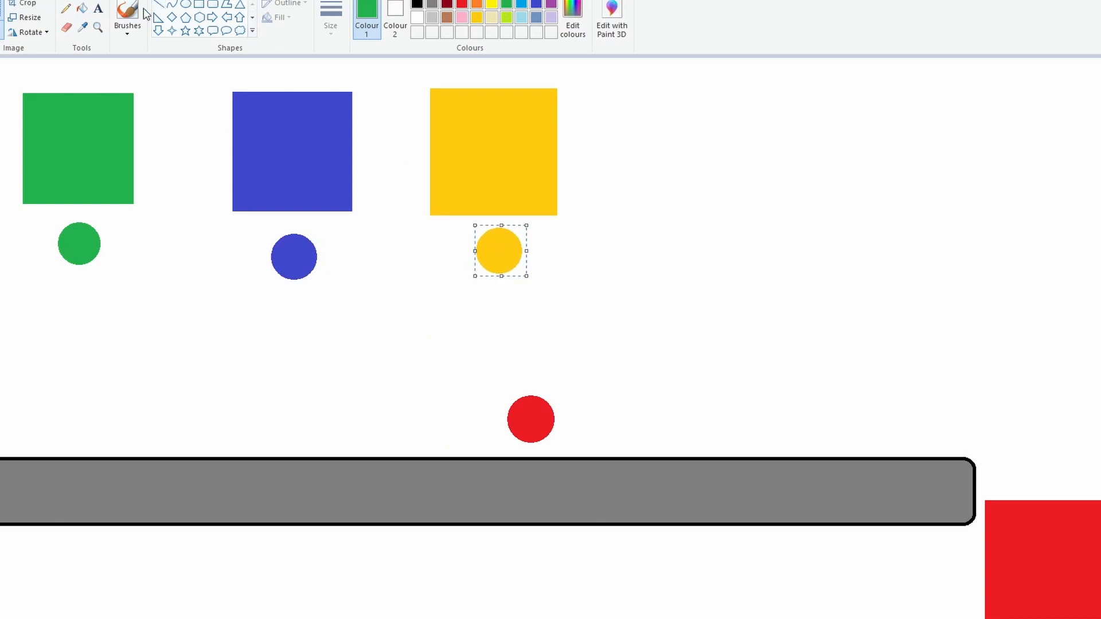
Step: Draw a green check mark stroke on the mock-up canvas below the shapes
left_click_drag(224, 372, 358, 307)
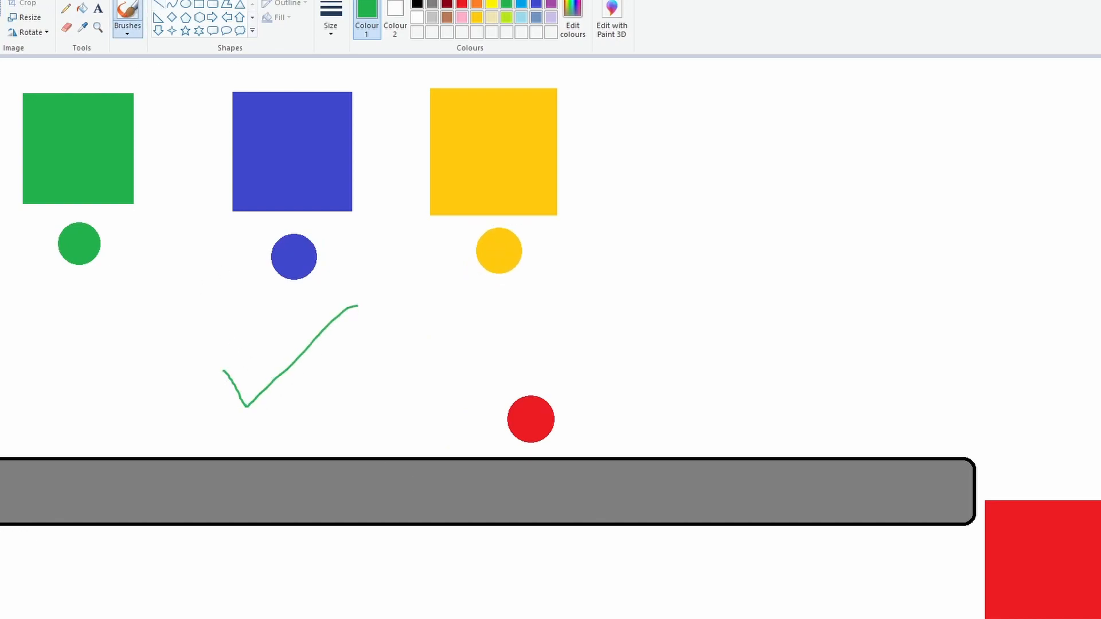
left_click_drag(531, 419, 1003, 415)
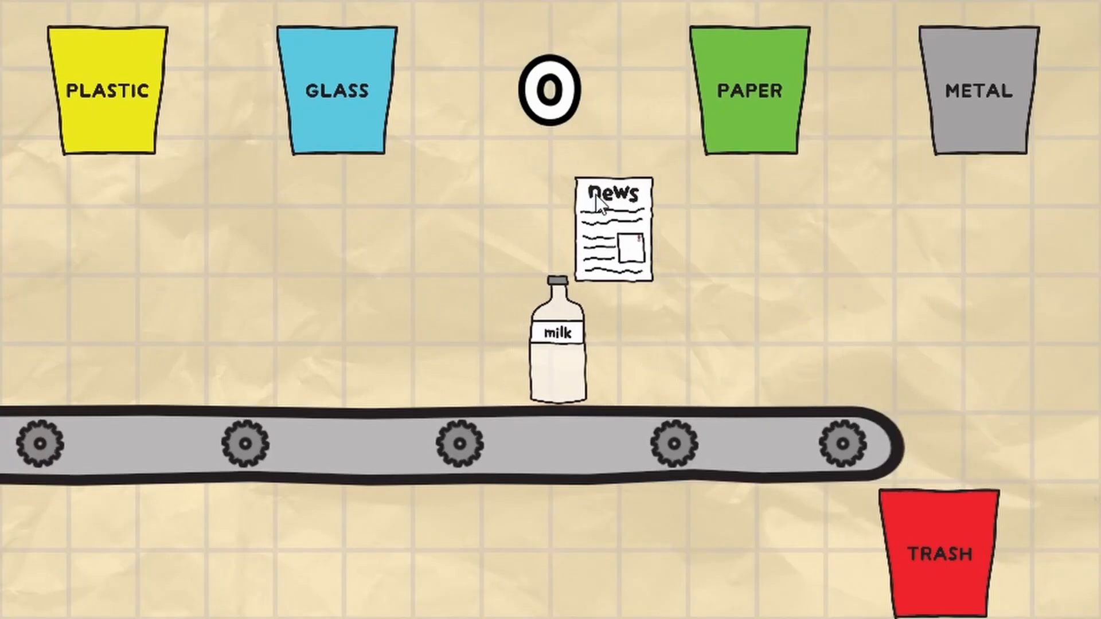
Step: Sort the newspaper into a bin, reach Game Over at 37, and restart with R
left_click_drag(558, 340, 270, 137)
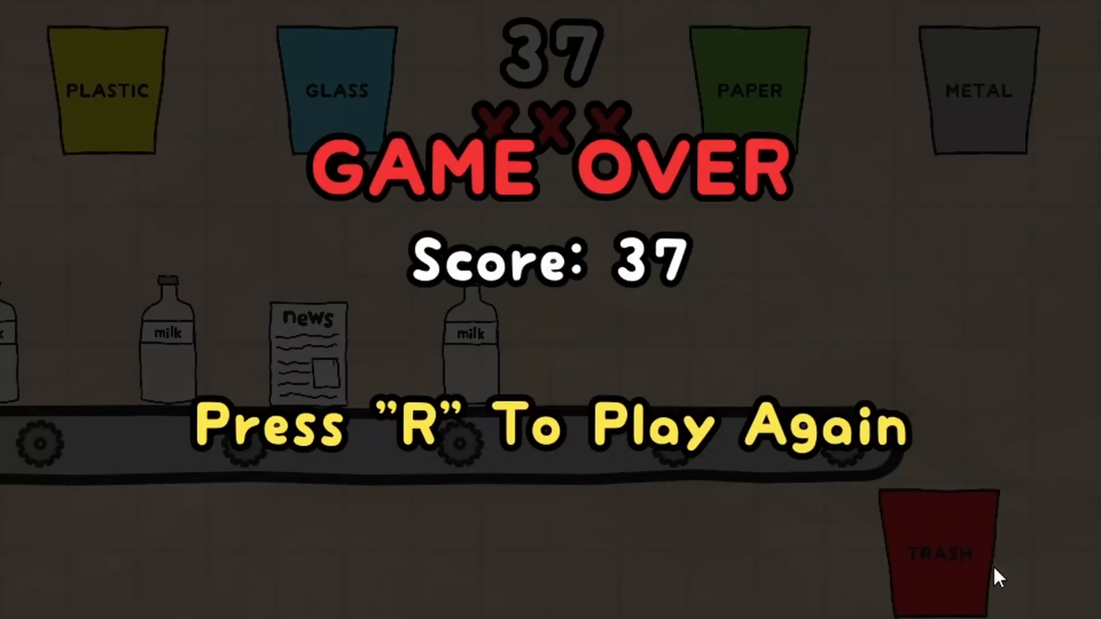
key("r")
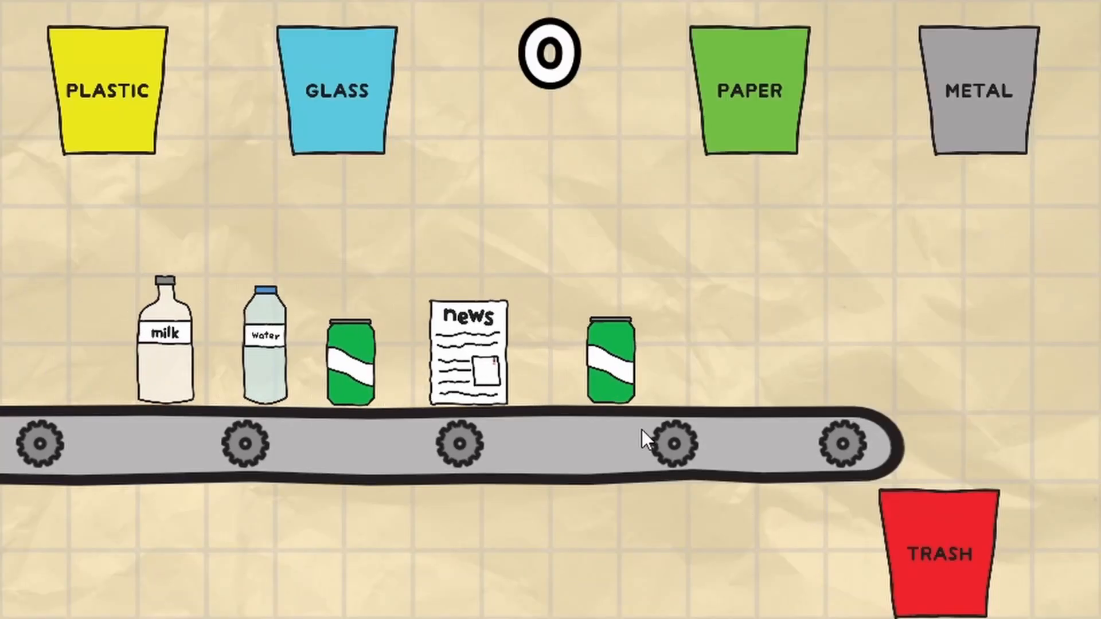